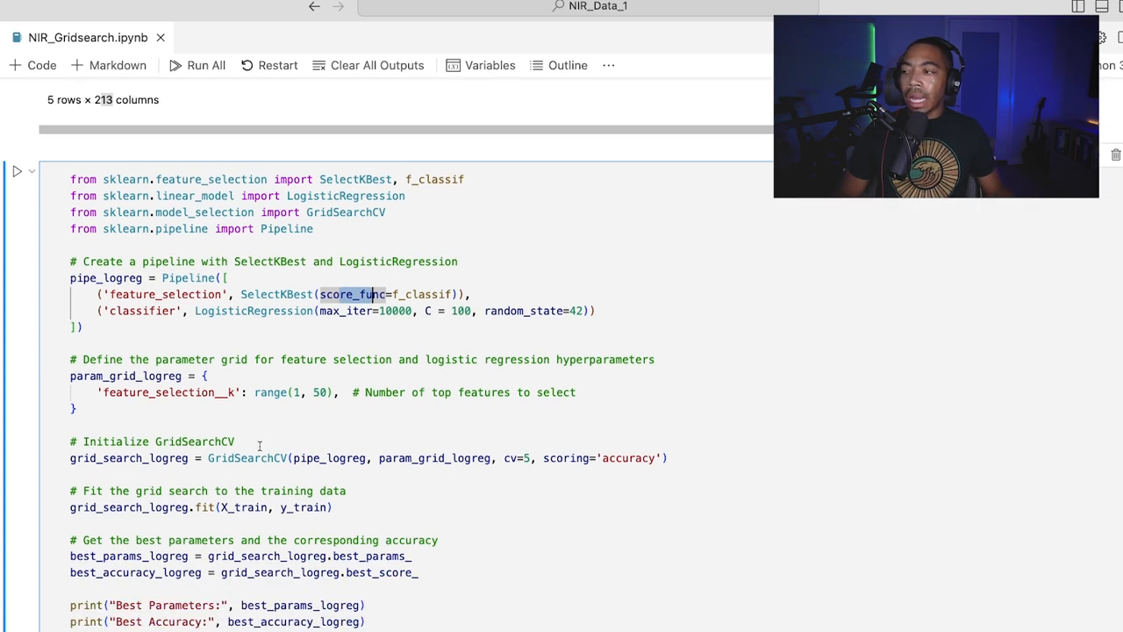
mouse_move(330, 456)
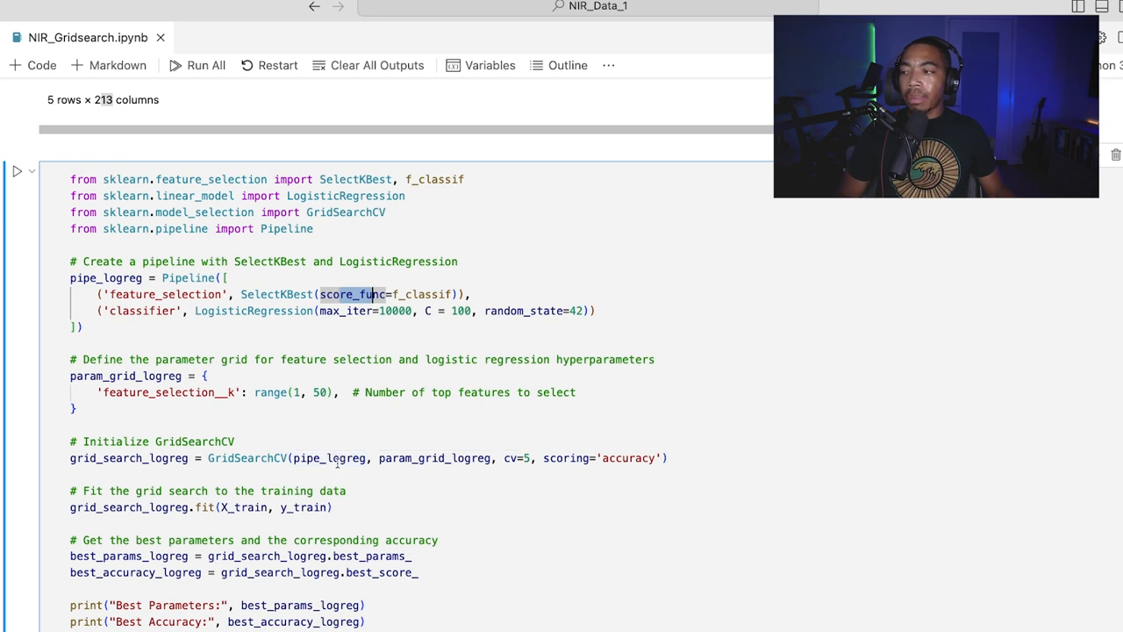
mouse_move(411, 417)
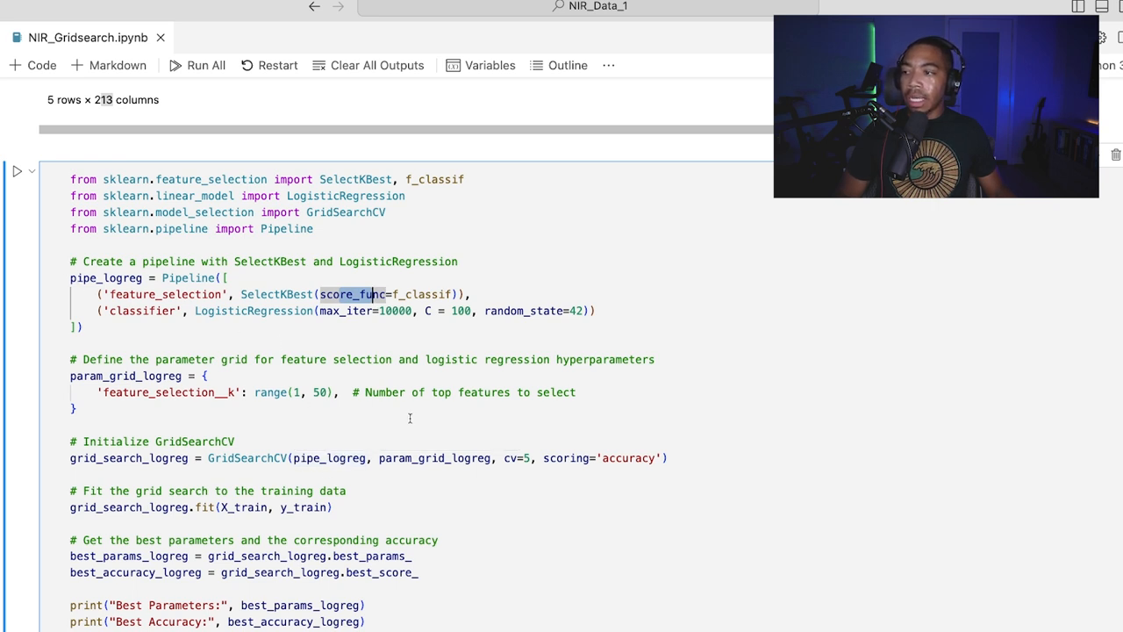
Step: Highlight the parameter grid definition before the grid search reports 41 features and ~0.918 accuracy
double_click(434, 456)
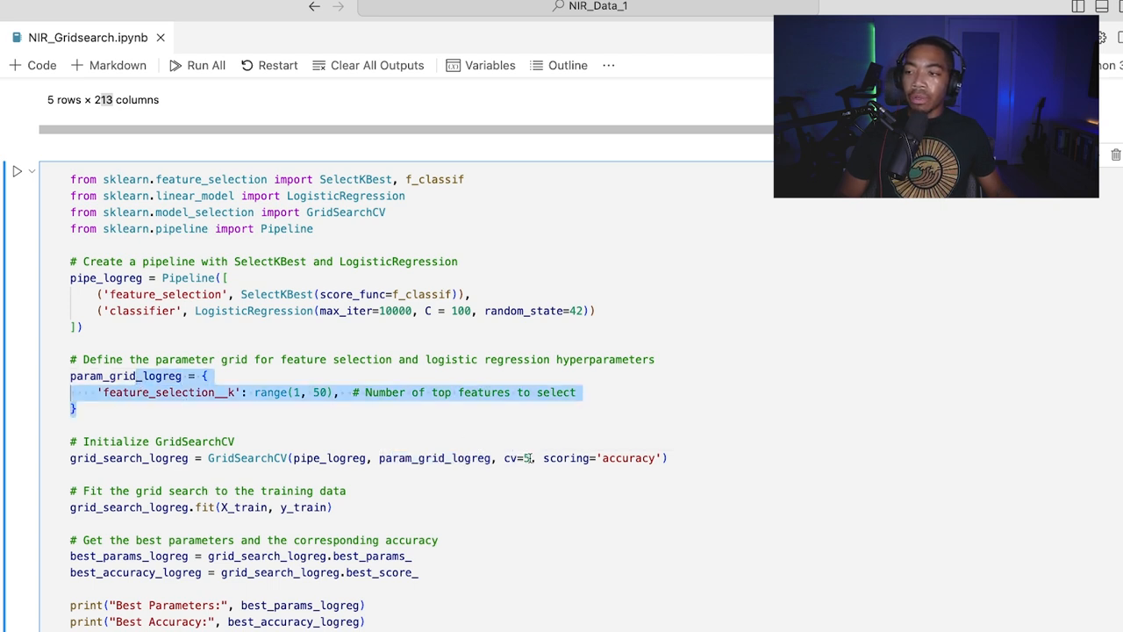
mouse_move(571, 457)
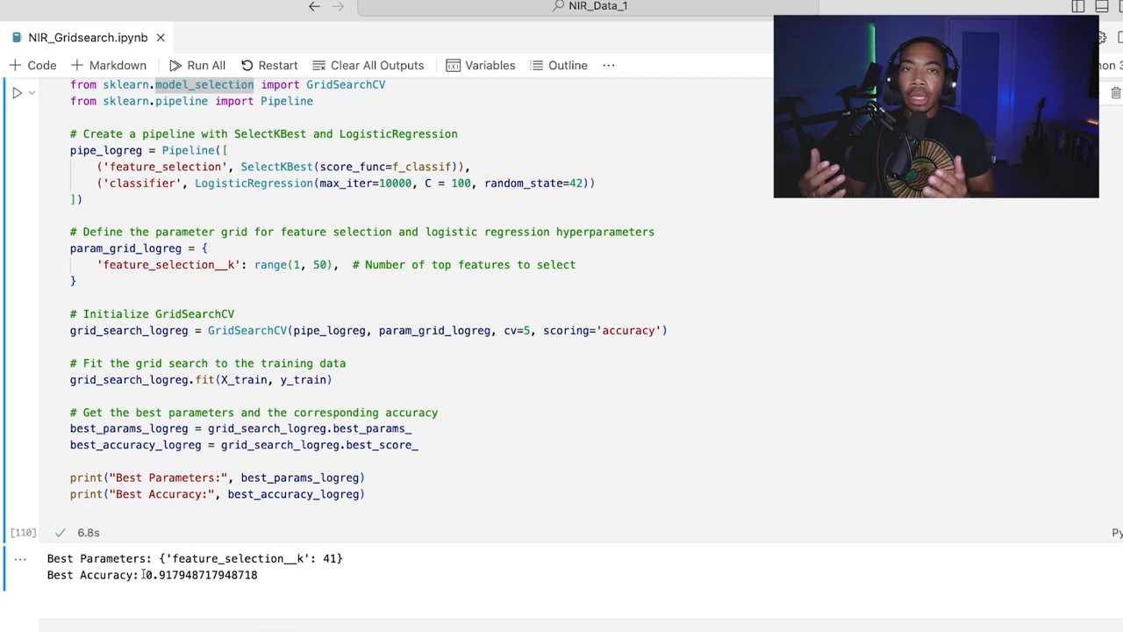
Step: Scroll through the expanded pipeline showing SelectKBest(k=41) and LogisticRegression(C=100, max_iter=10000)
scroll("down", 3)
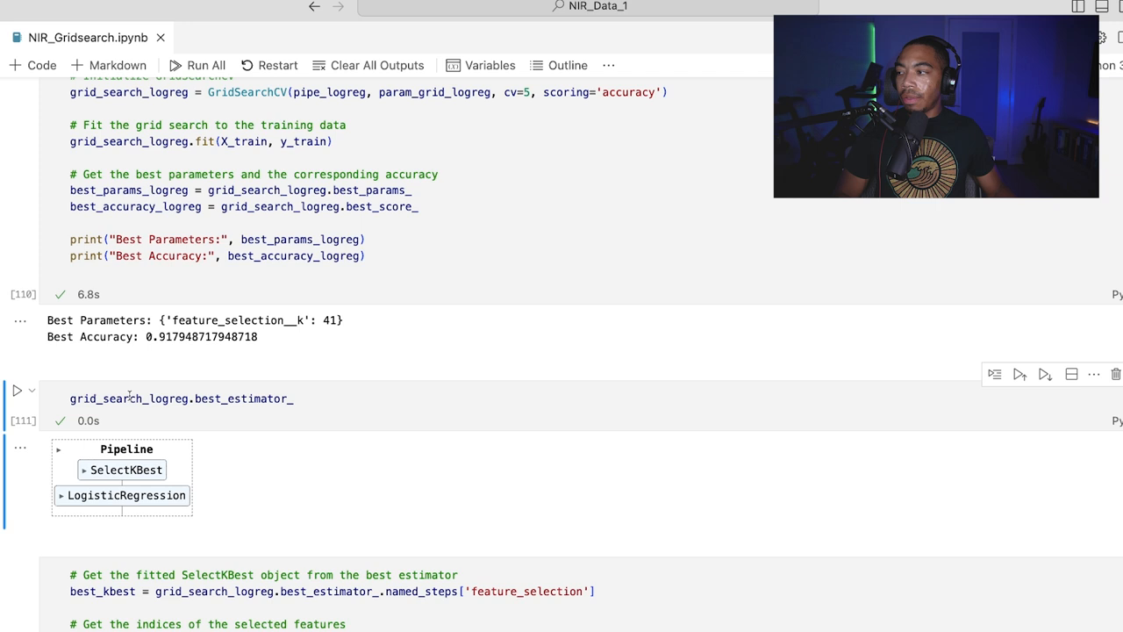
mouse_move(246, 398)
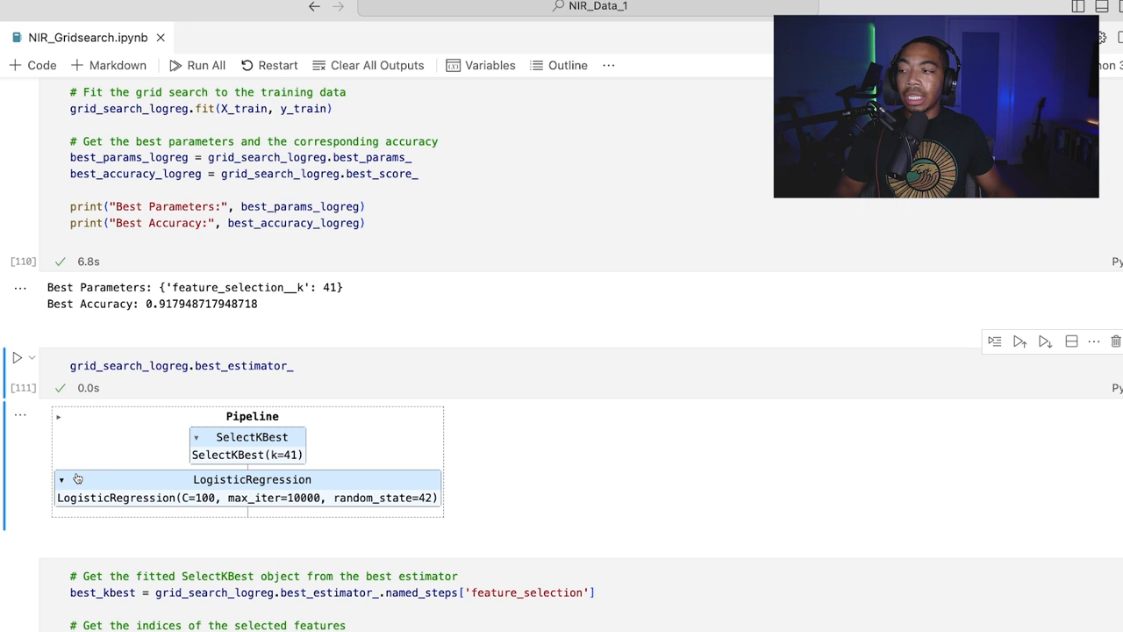
scroll("down", 3)
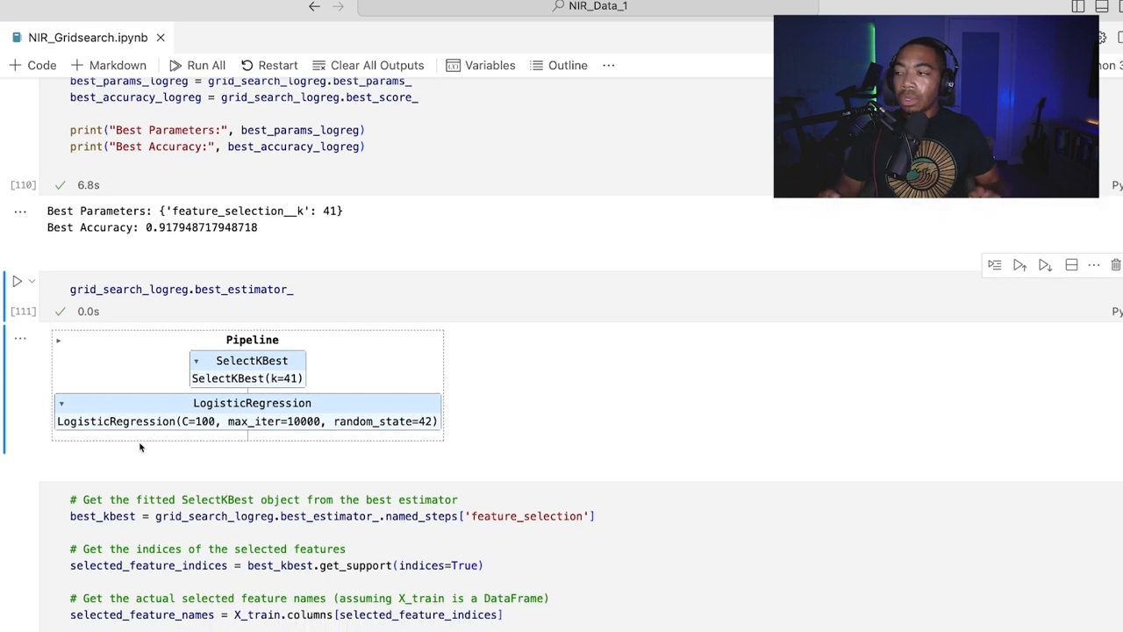
scroll("down", 3)
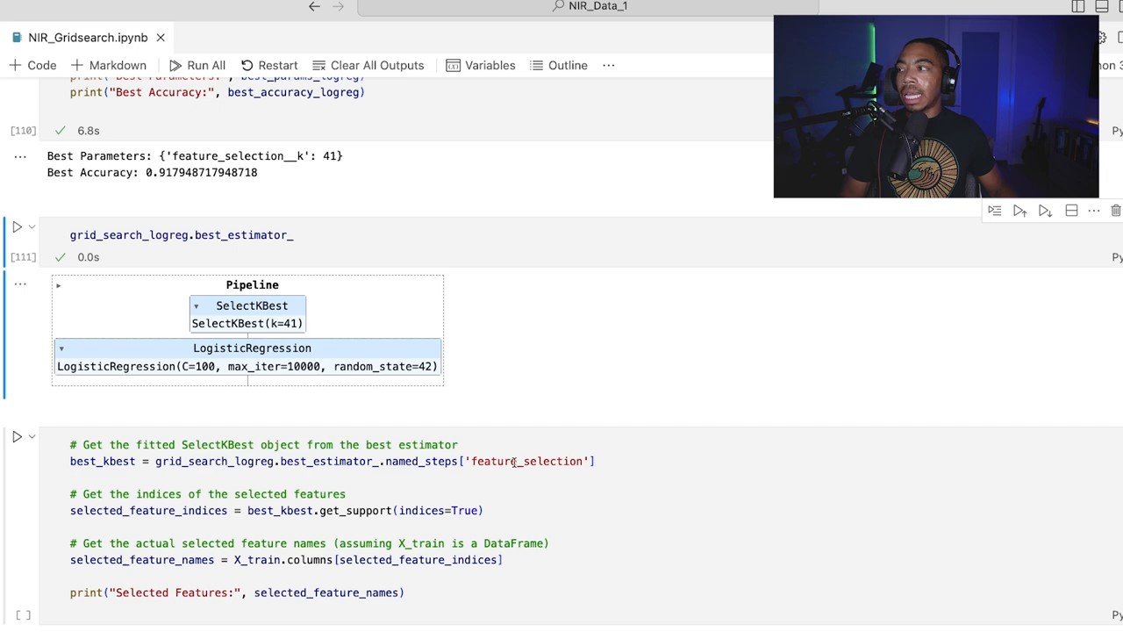
Step: Bring up the get_support() cell listing selected wavelengths from 1762.0 through 2318.0
scroll("down", 3)
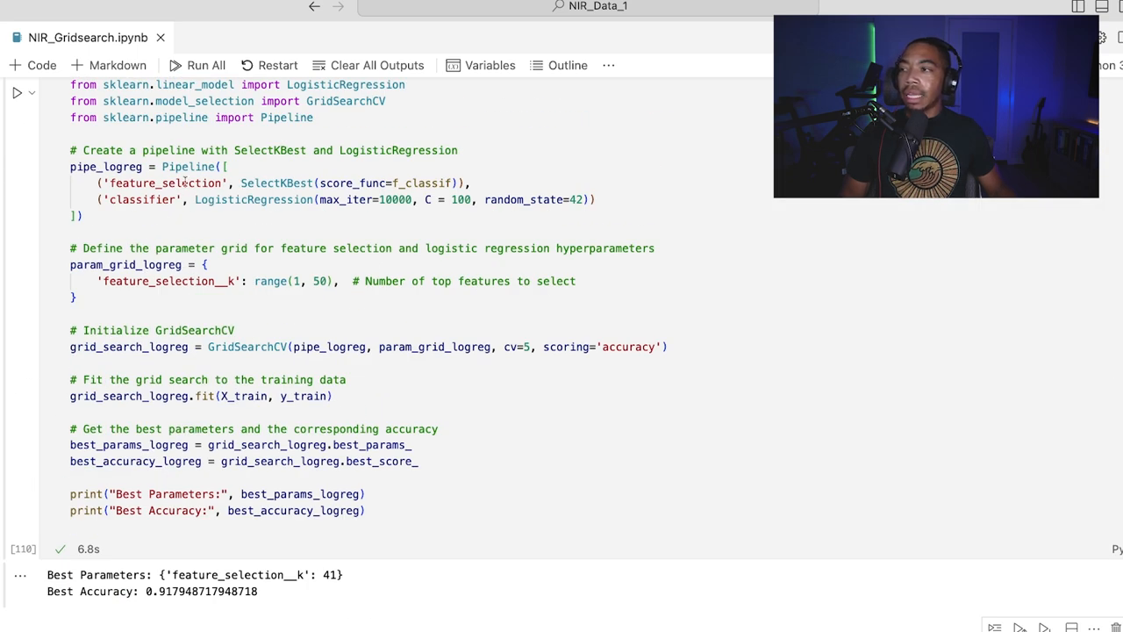
double_click(165, 183)
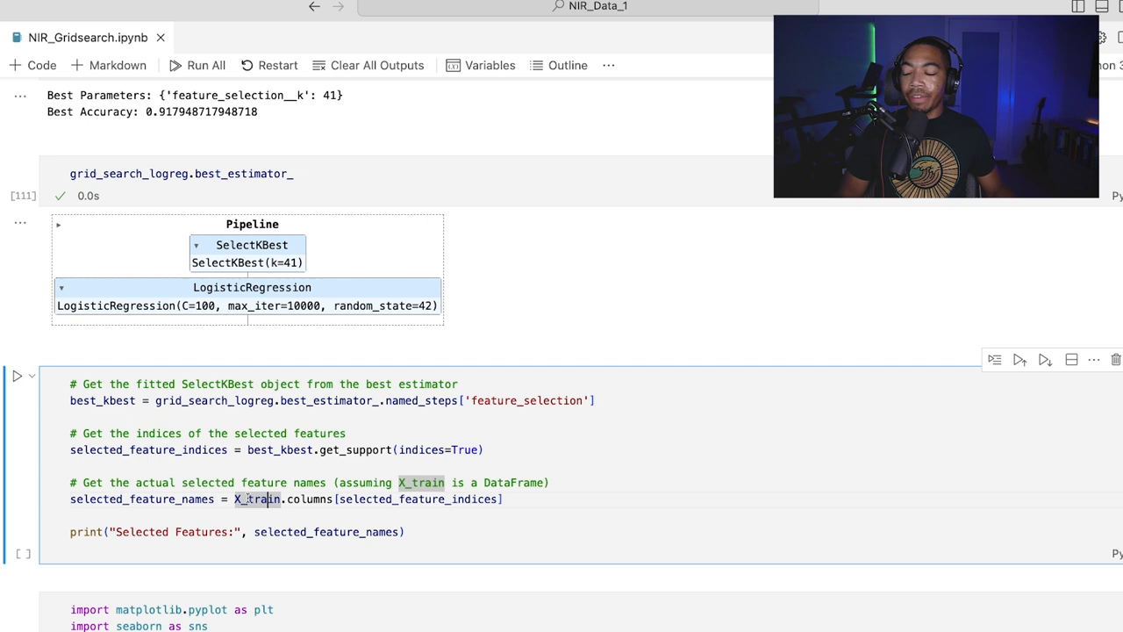
mouse_move(256, 499)
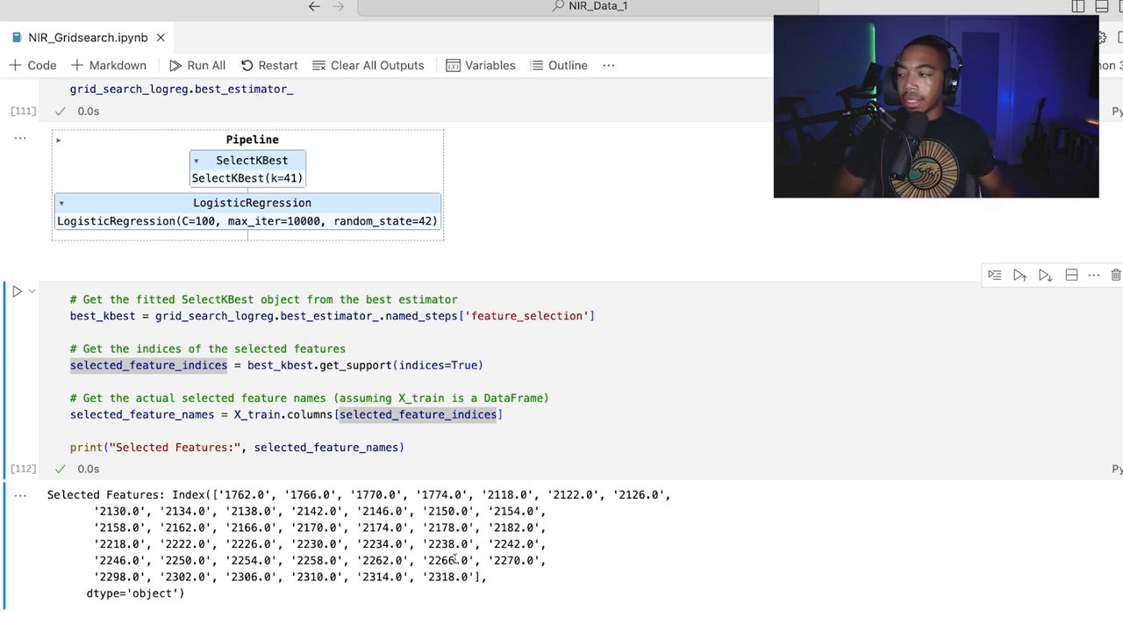
Step: Scroll past the parallel_coordinates cell on filtered_data down to the resulting plot of plastic types
scroll("down", 3)
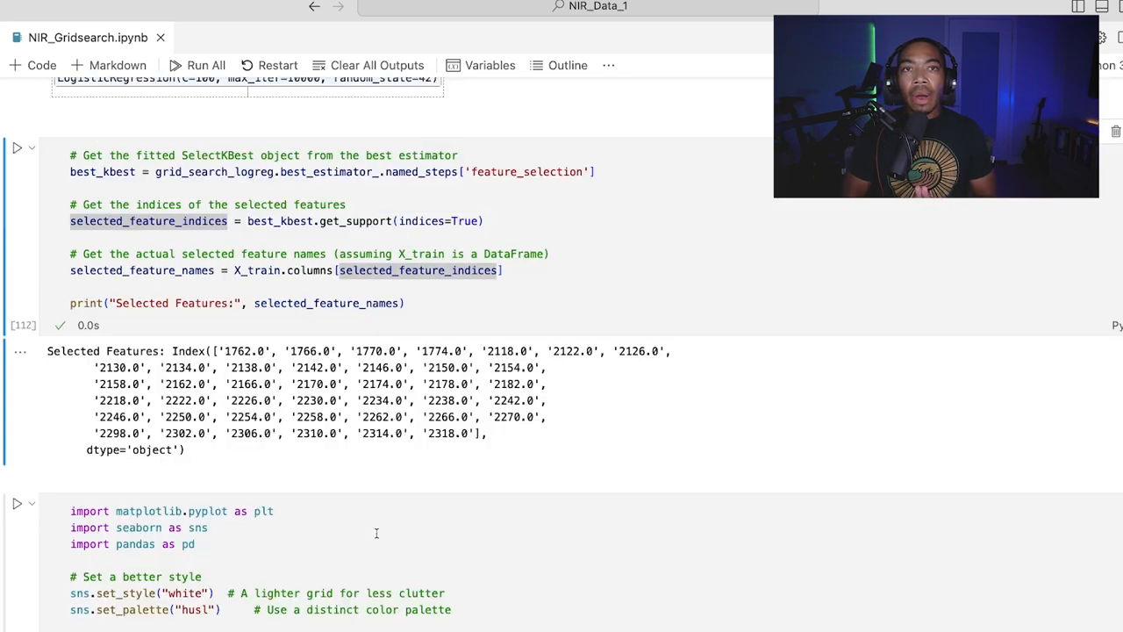
scroll("down", 3)
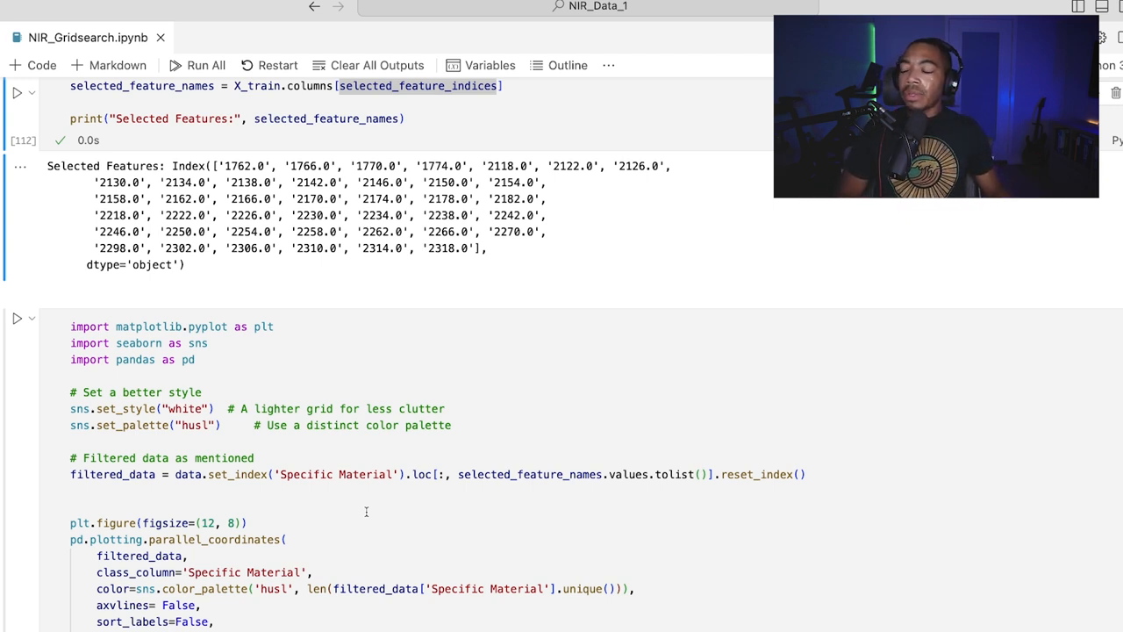
scroll("down", 3)
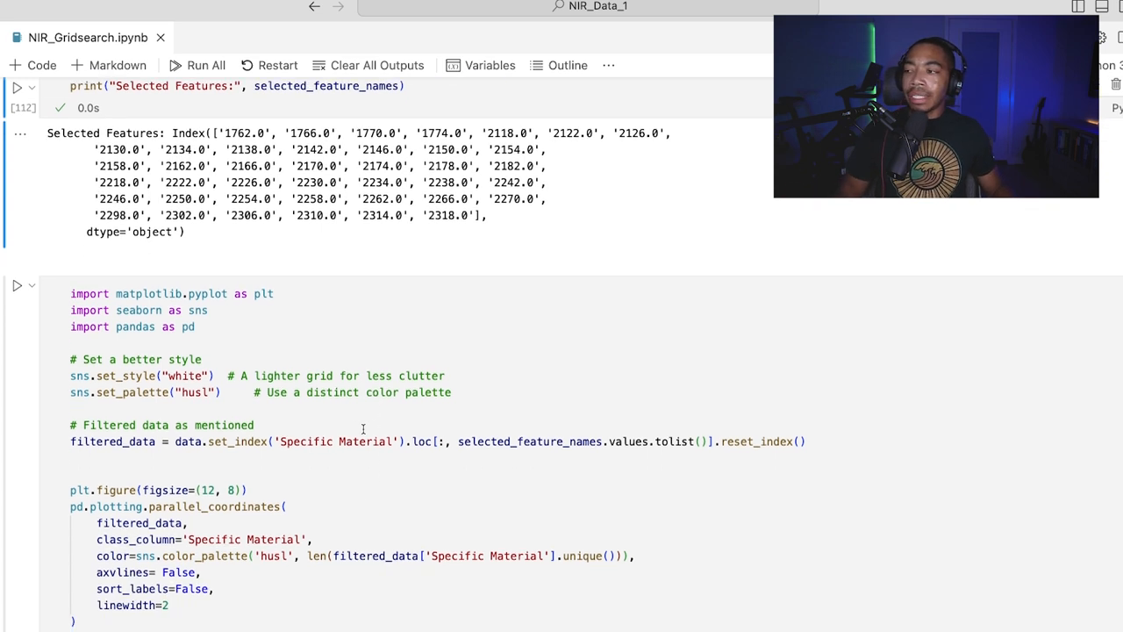
scroll("down", 3)
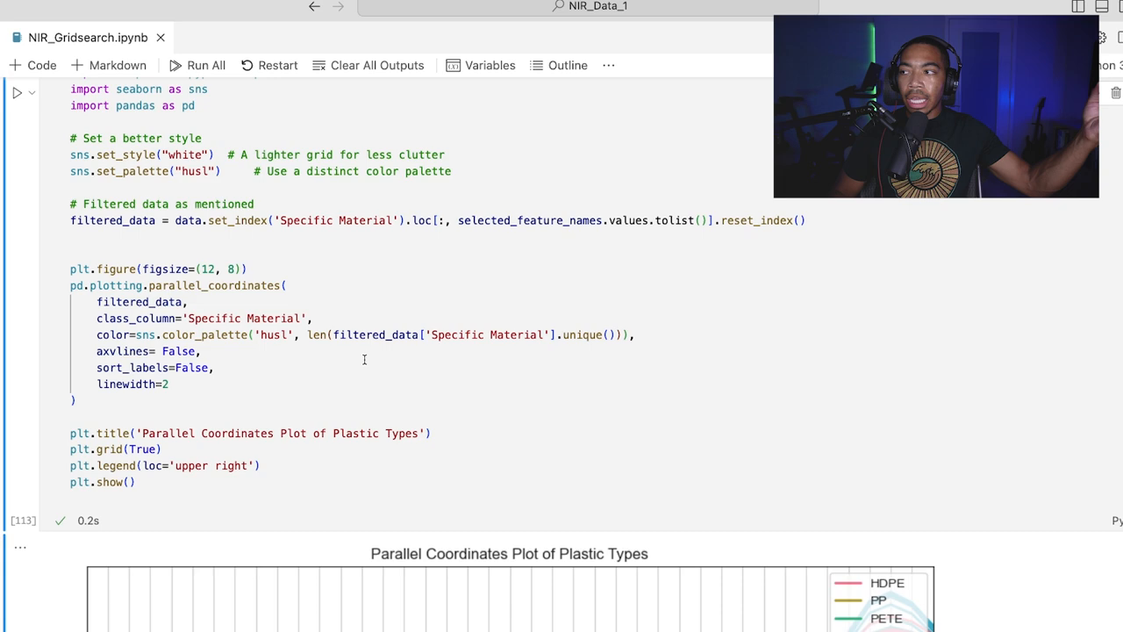
mouse_move(375, 334)
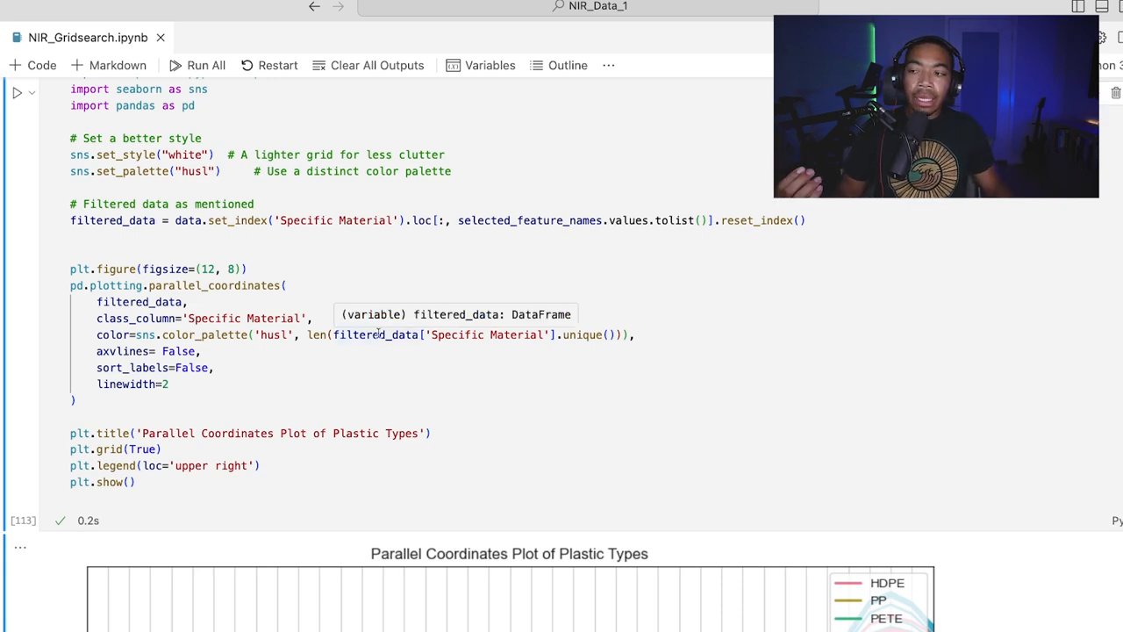
scroll("down", 3)
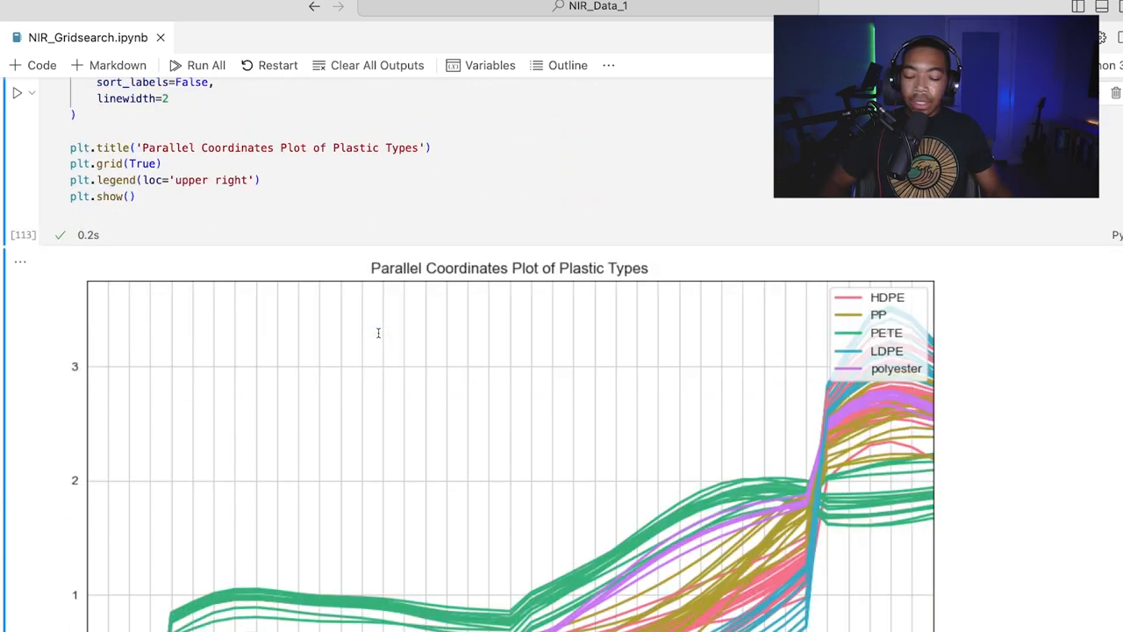
Step: Draw a rectangle around the raised green PETE curves in the plot's left-middle section
scroll("down", 3)
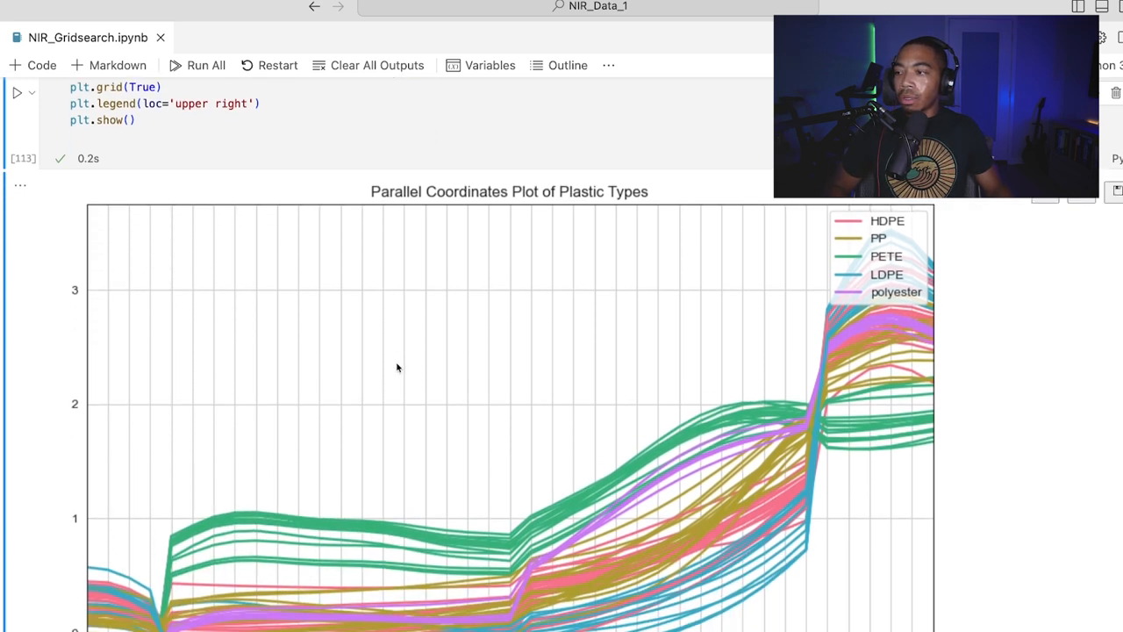
scroll("down", 3)
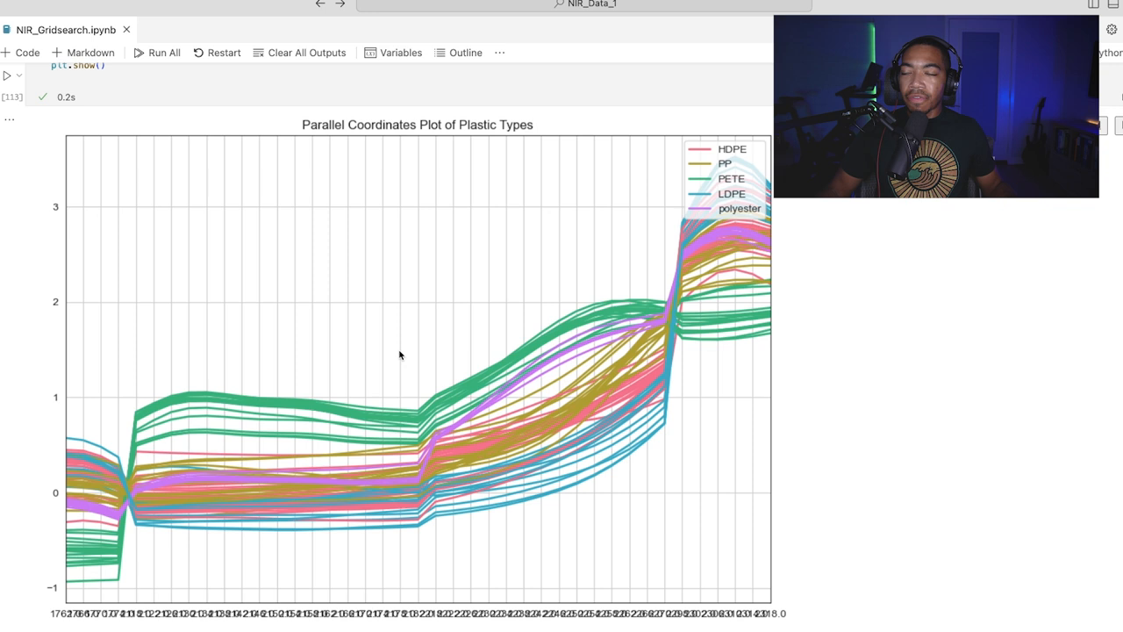
mouse_move(237, 419)
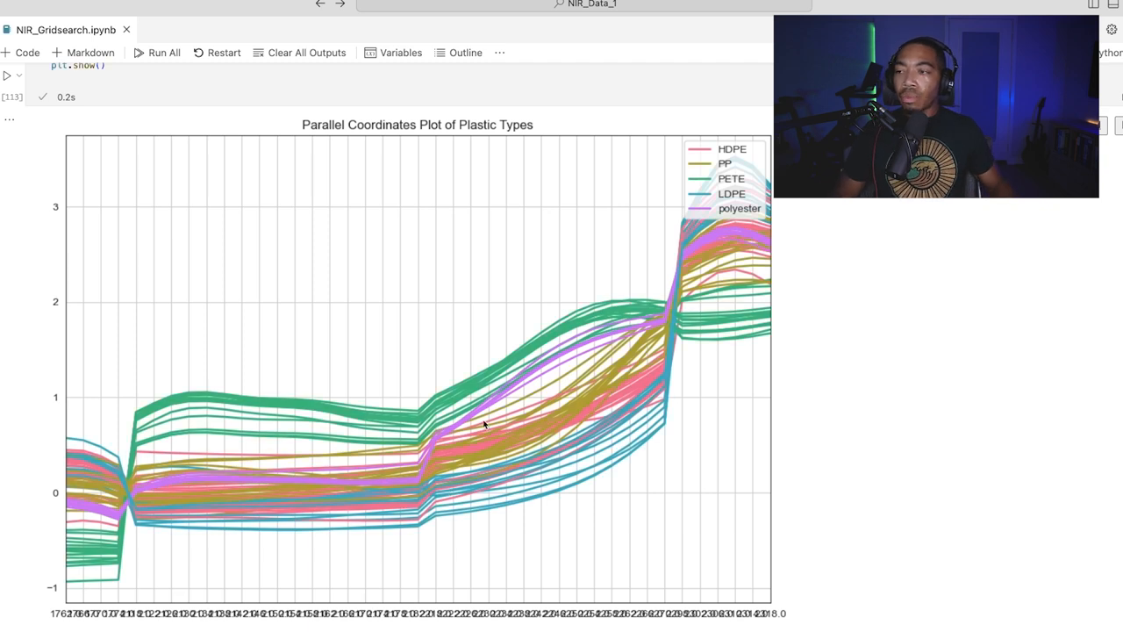
mouse_move(597, 284)
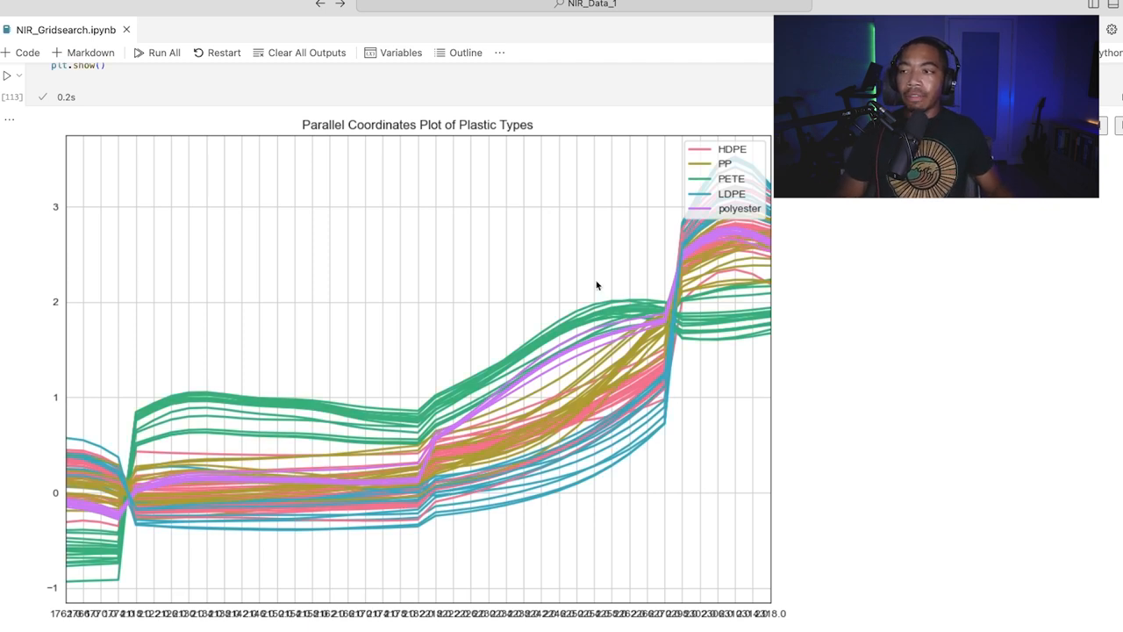
mouse_move(541, 309)
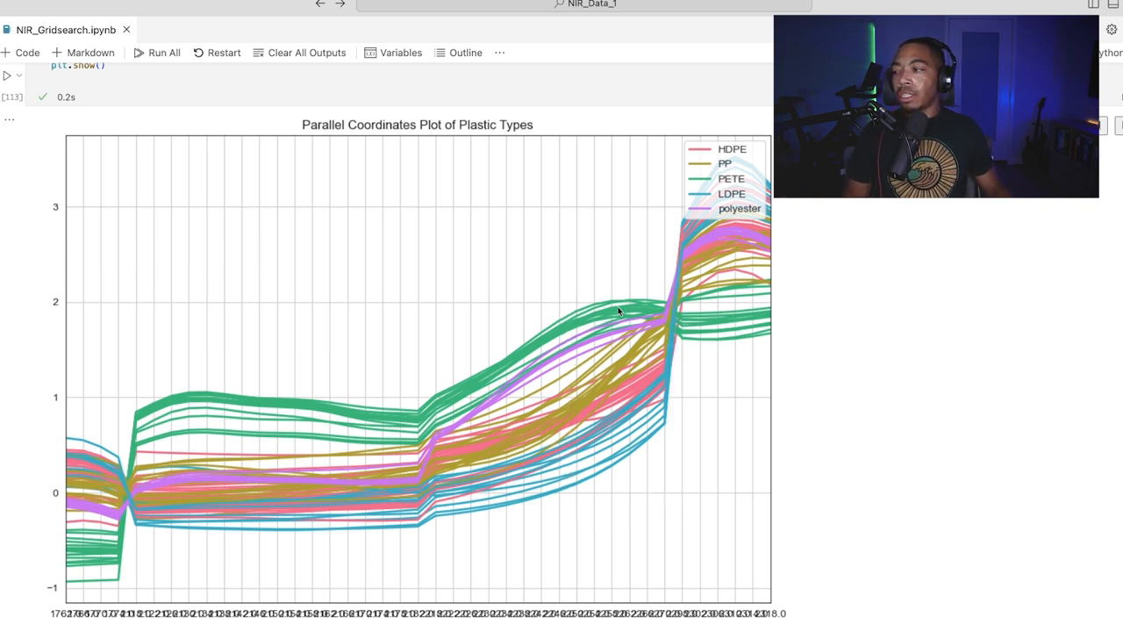
left_click_drag(183, 369, 397, 449)
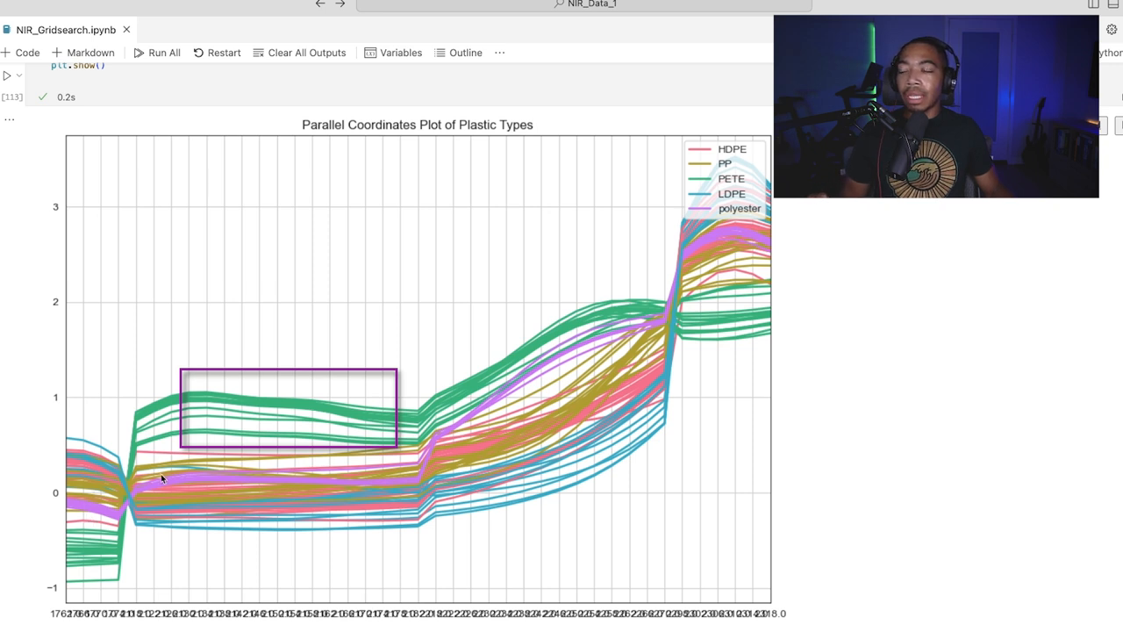
mouse_move(176, 413)
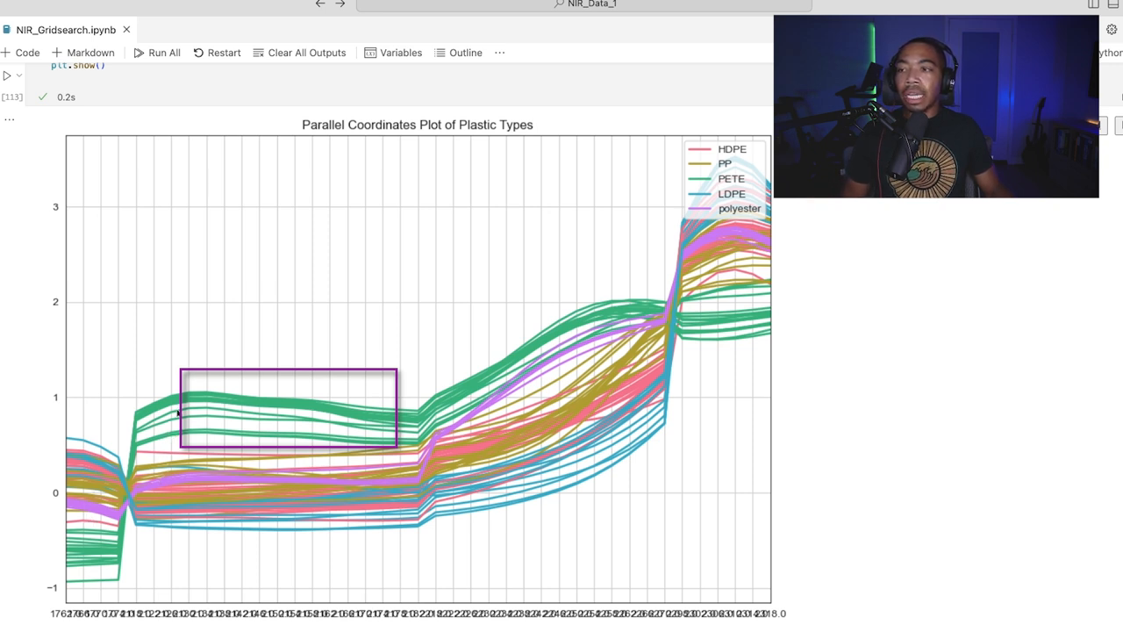